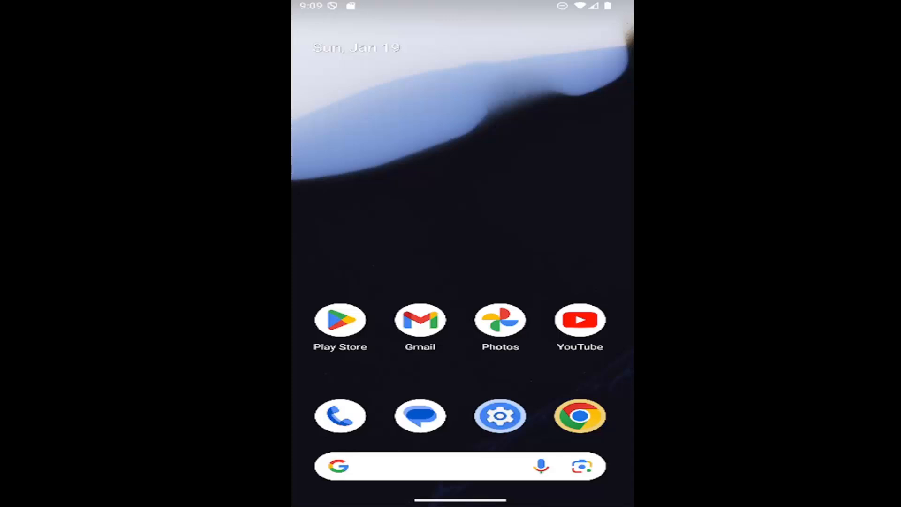
mouse_move(464, 366)
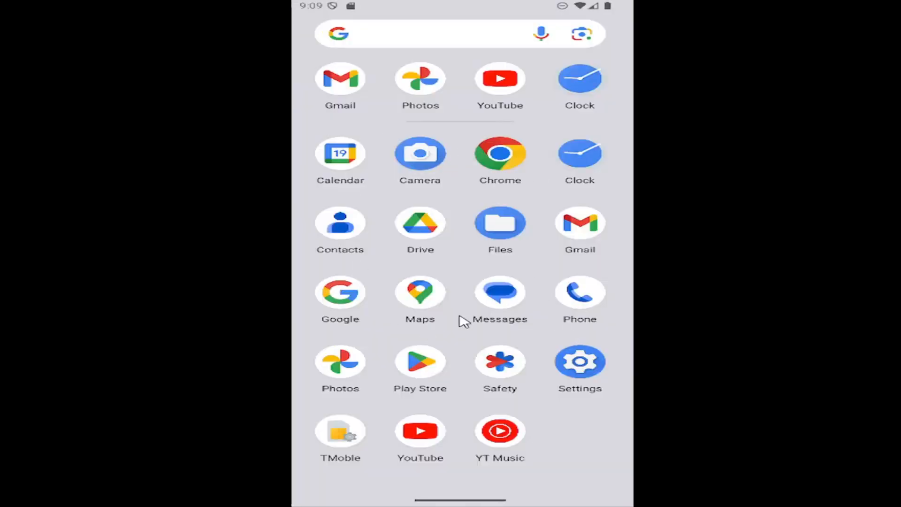
mouse_move(584, 367)
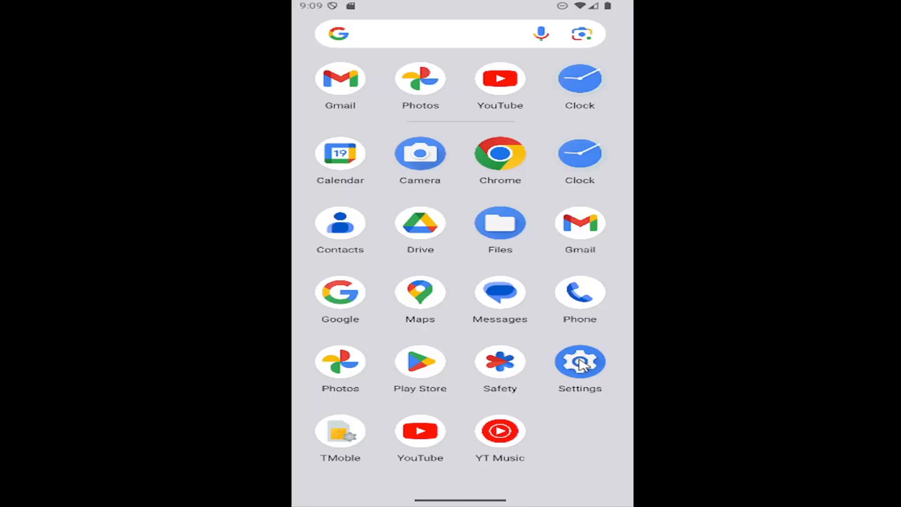
Navigate Settings > Display & touch > Display size and text
left_click(581, 362)
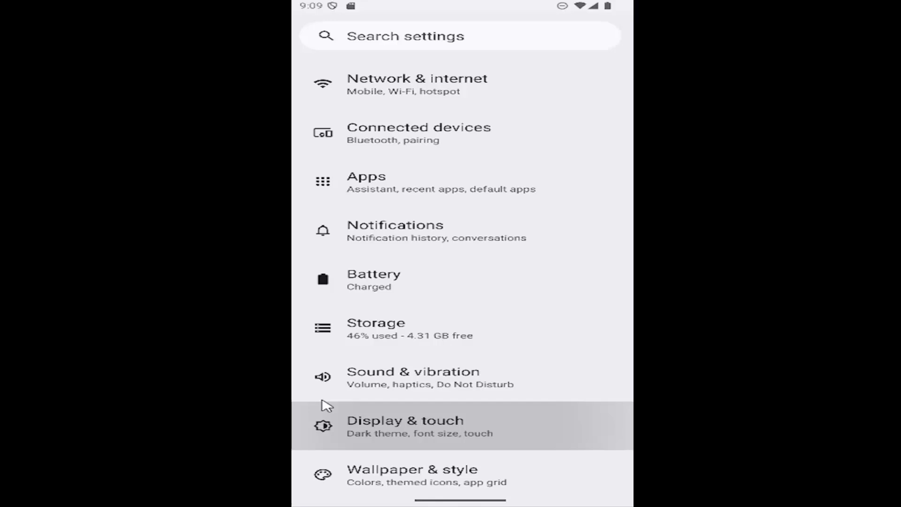
left_click(400, 426)
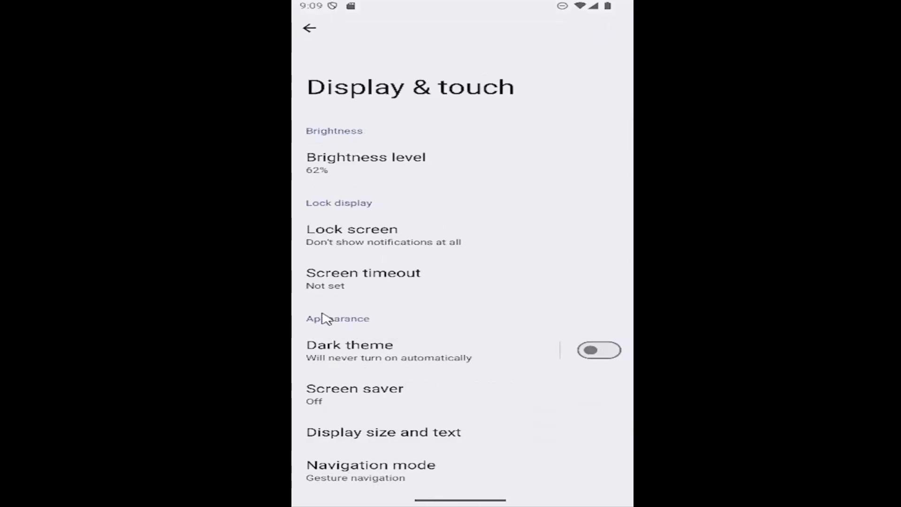
scroll("down", 3)
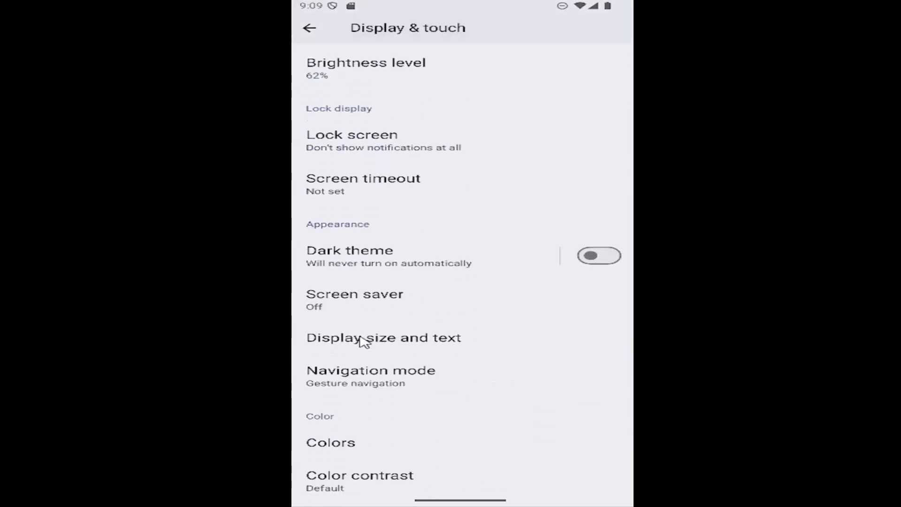
left_click(364, 338)
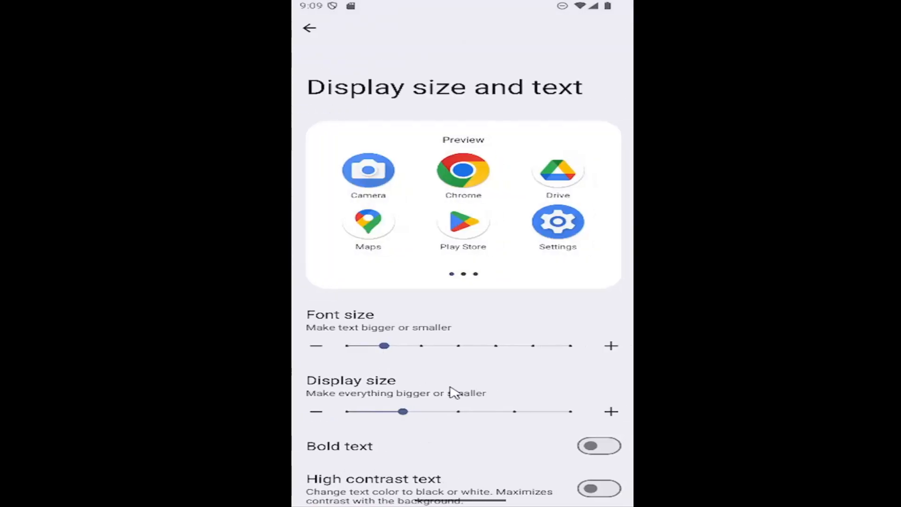
scroll("down", 3)
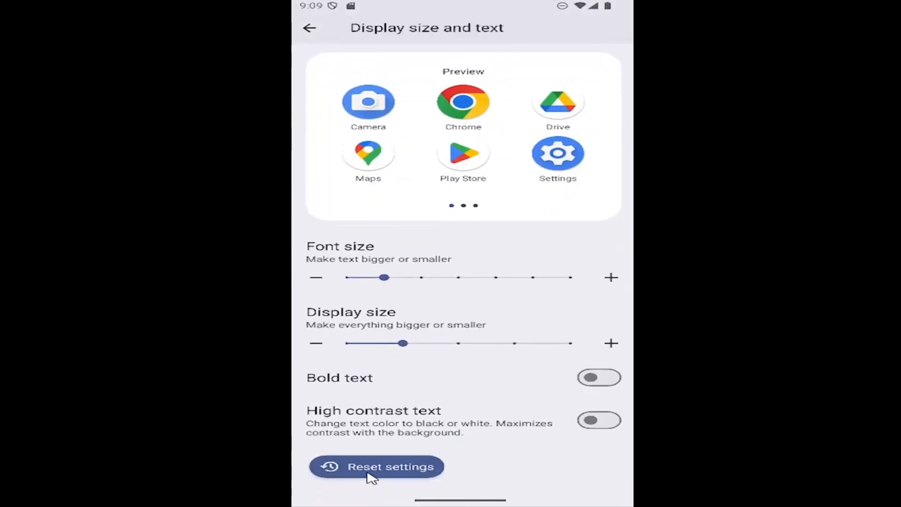
Reset settings and confirm Reset to restore original display size and text
left_click(376, 480)
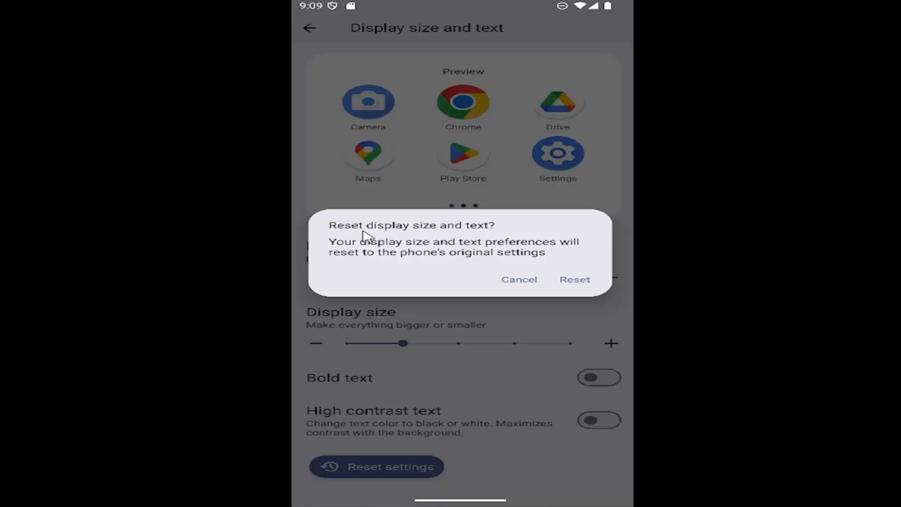
mouse_move(474, 252)
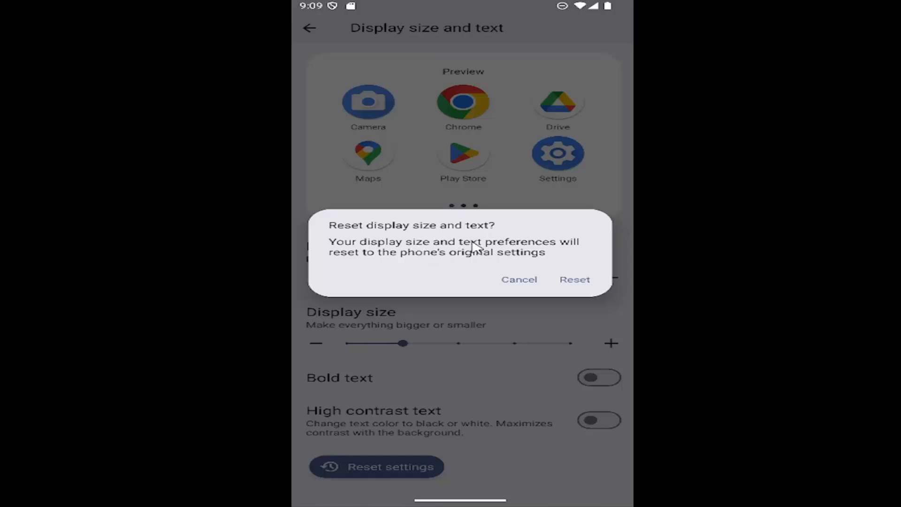
mouse_move(464, 281)
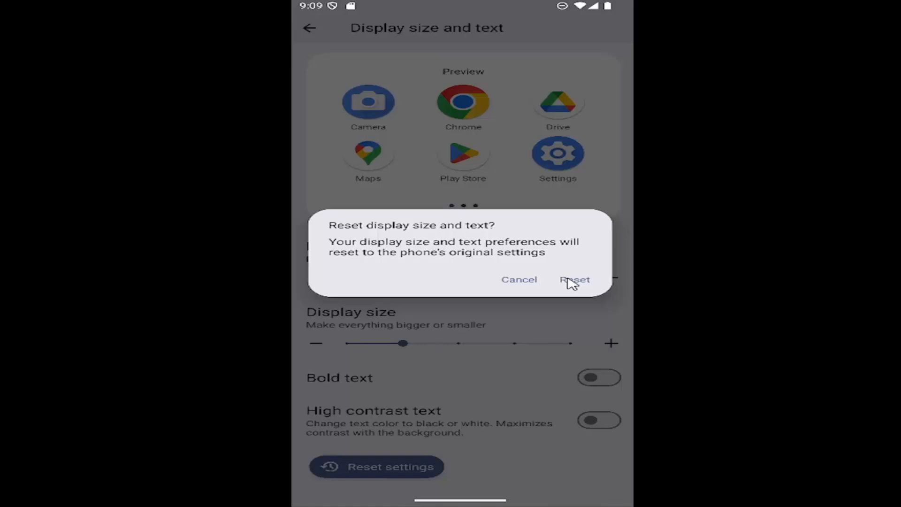
left_click(575, 280)
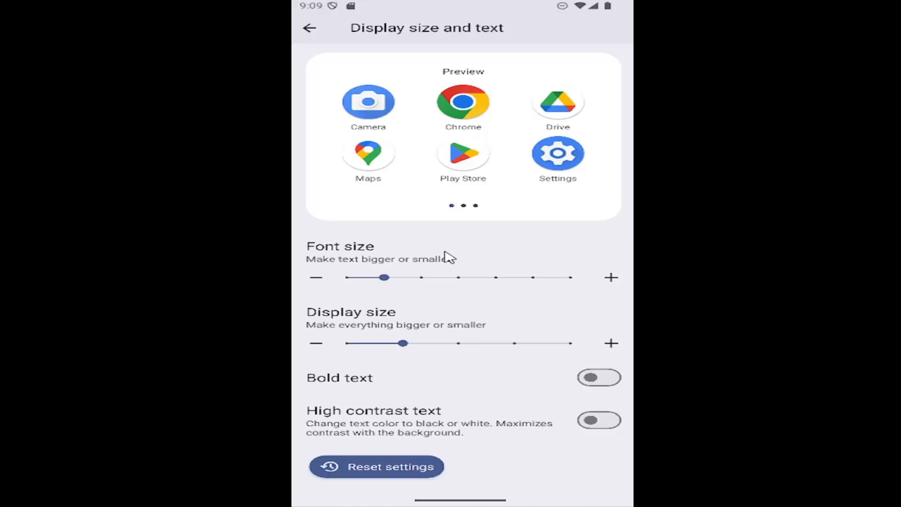
Return to Display & touch and scroll to the color and touch sections
left_click(313, 27)
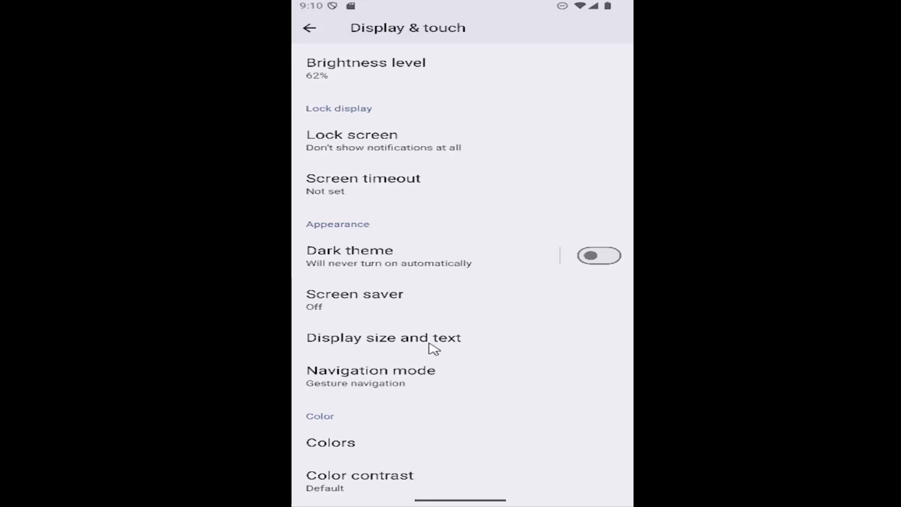
scroll("down", 3)
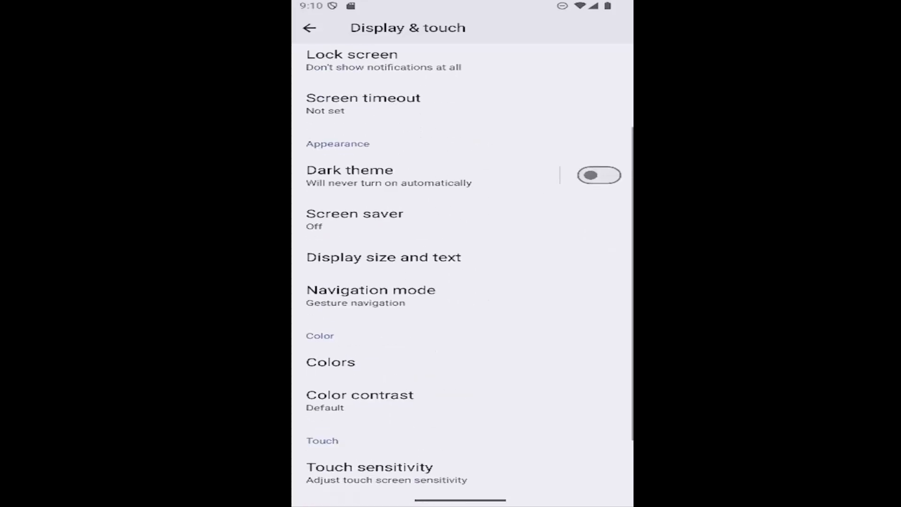